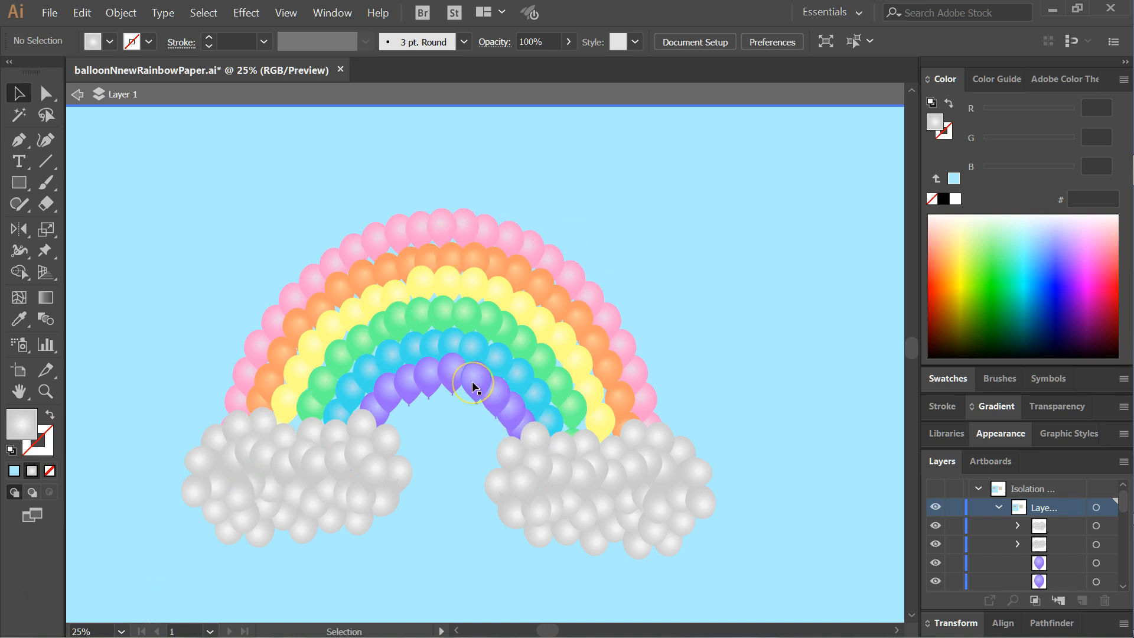
pyautogui.moveTo(524, 350)
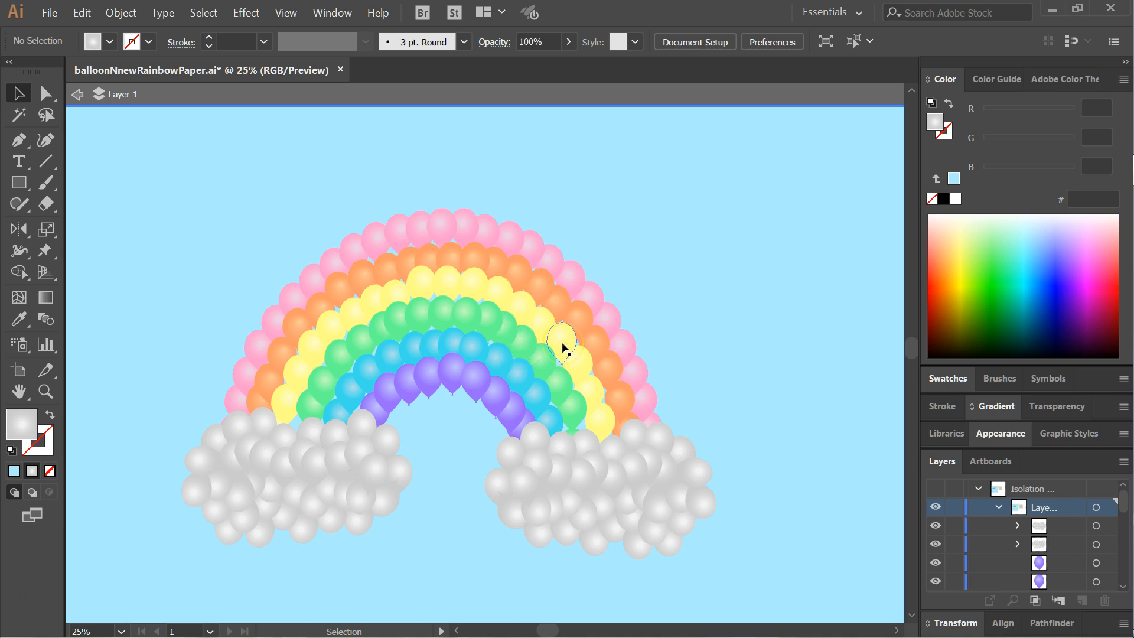
pyautogui.moveTo(522, 345)
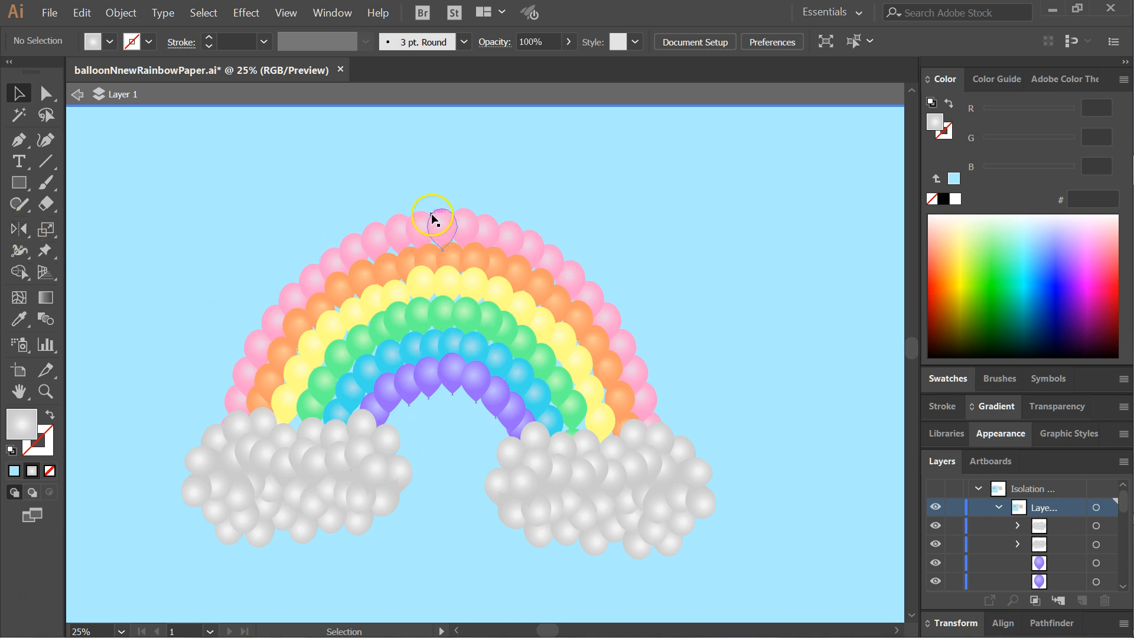
pyautogui.moveTo(398, 426)
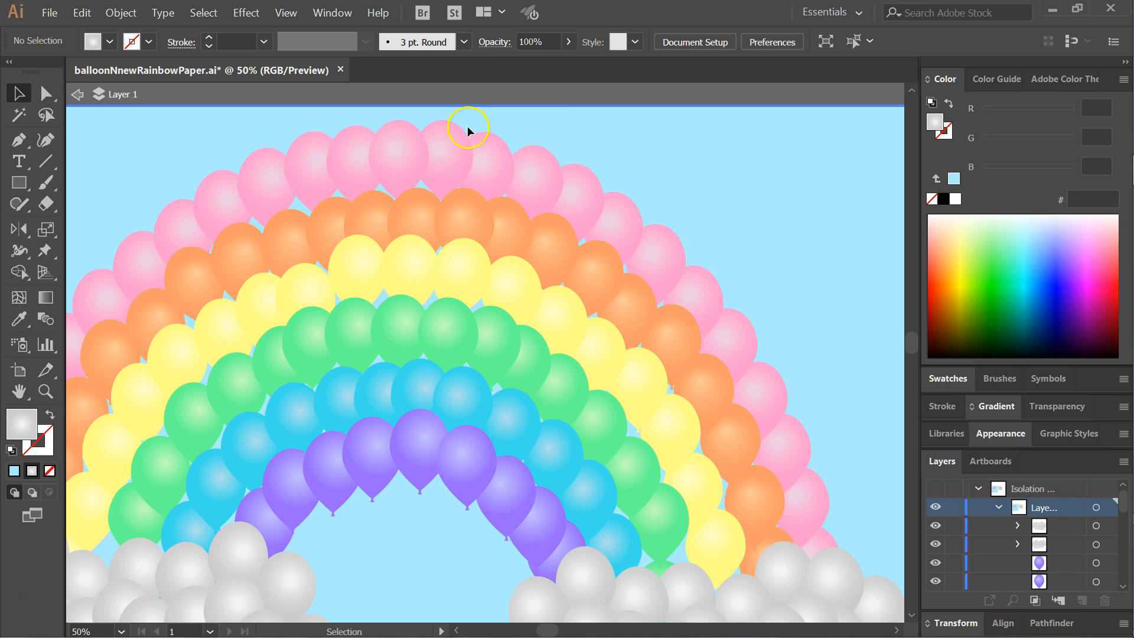
pyautogui.moveTo(611, 162)
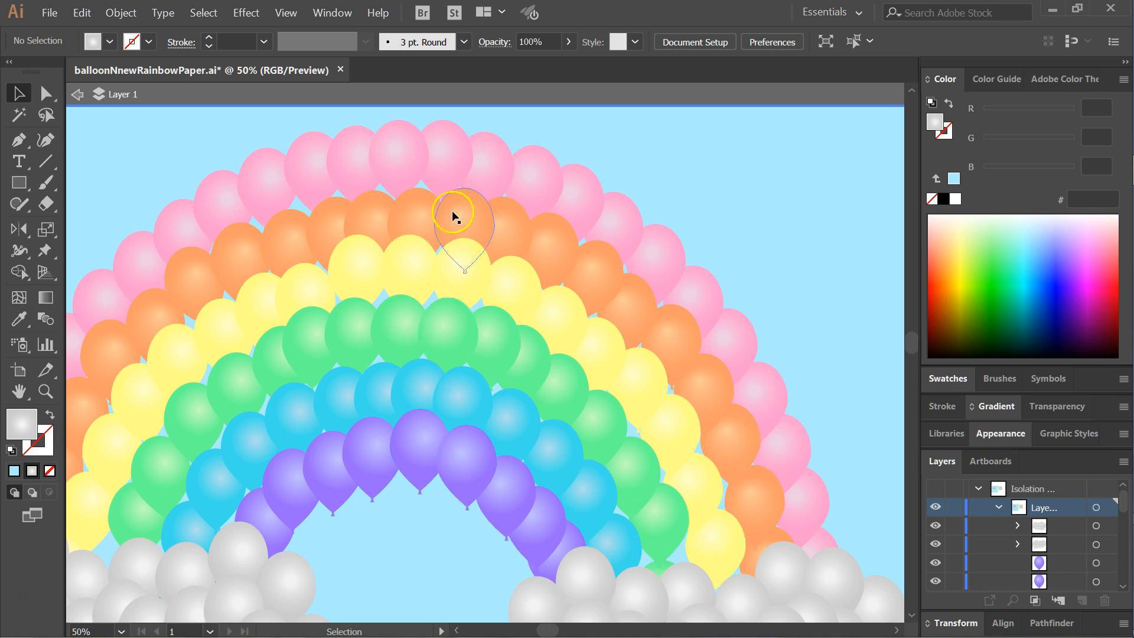
pyautogui.moveTo(899, 121)
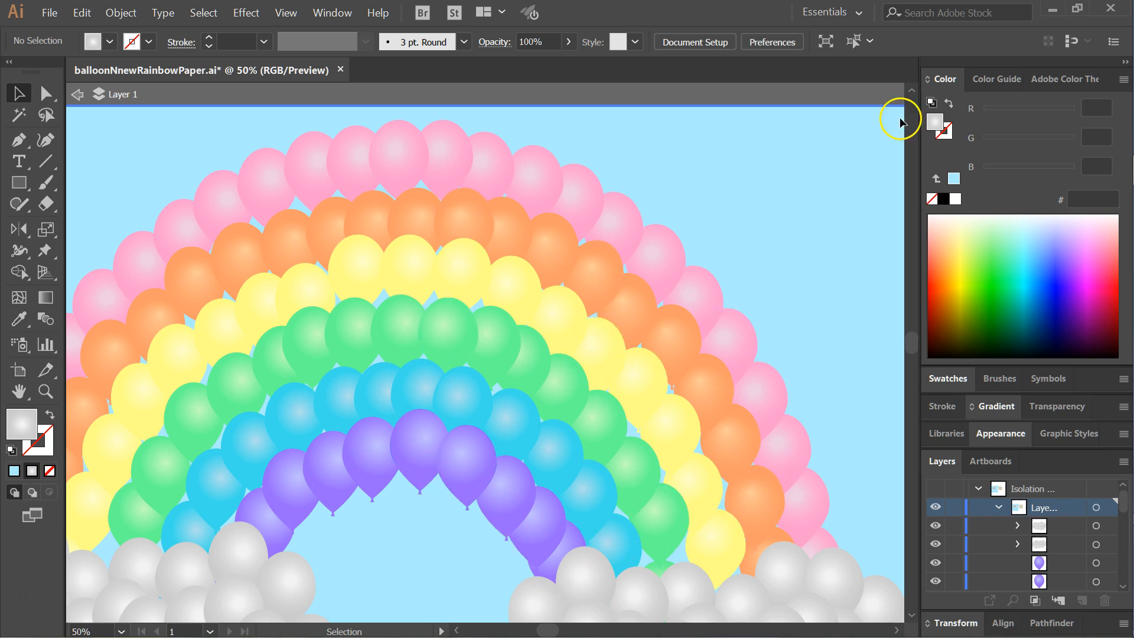
pyautogui.moveTo(771, 166)
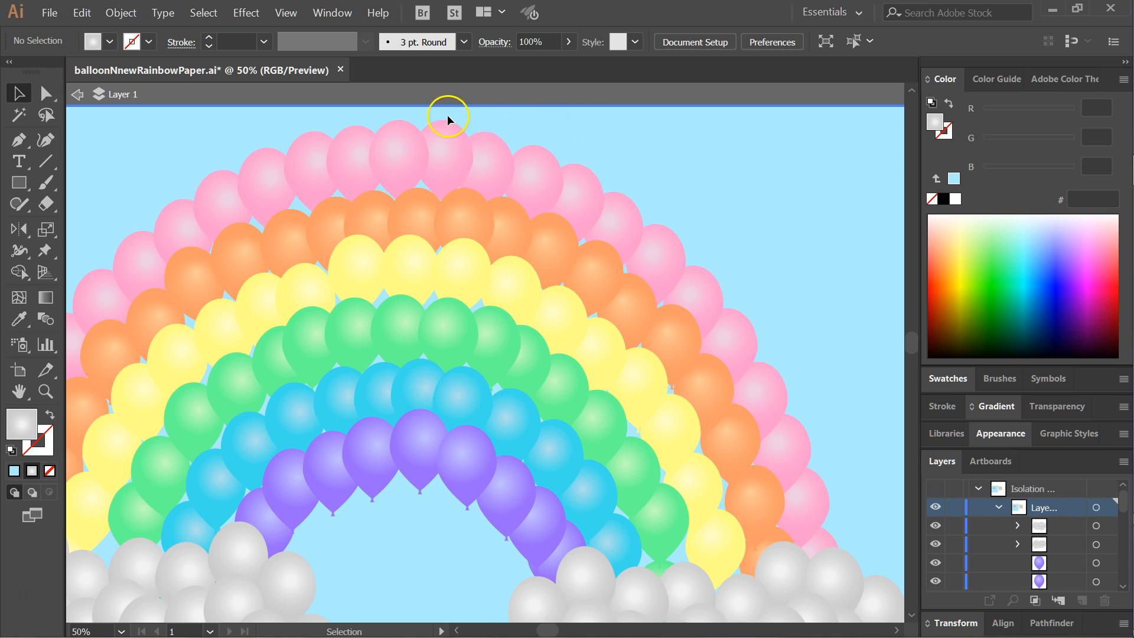
# - Select the right-side balloons and enable Reflect X in Transform Each with scale 100%, move 0 px, Preview on
pyautogui.moveTo(446, 118); pyautogui.dragTo(644, 469)
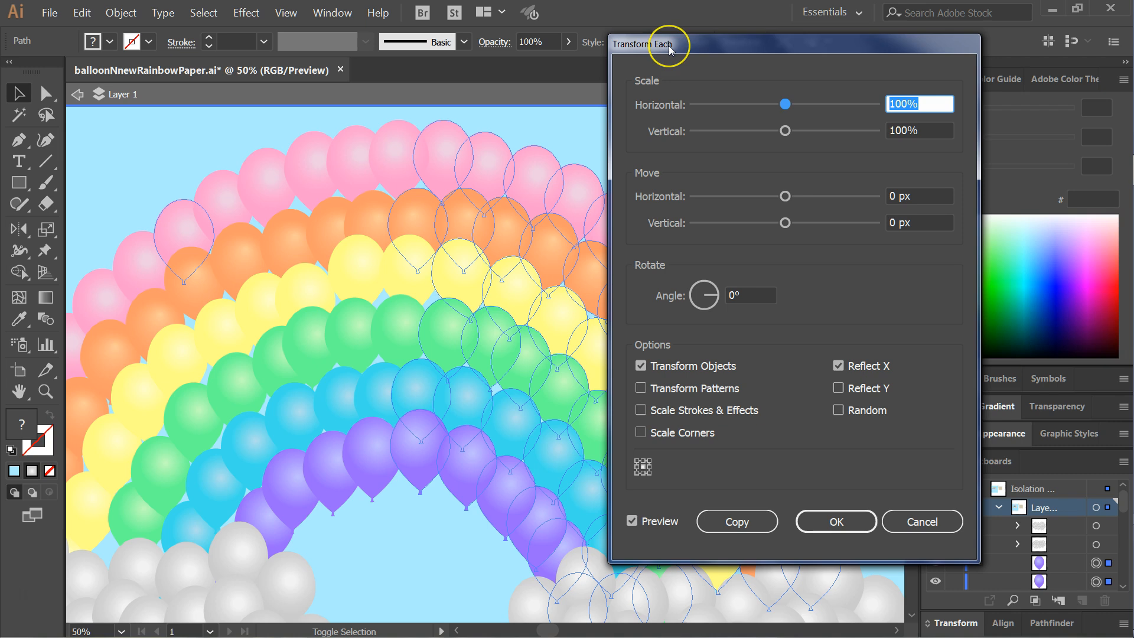
pyautogui.moveTo(779, 307)
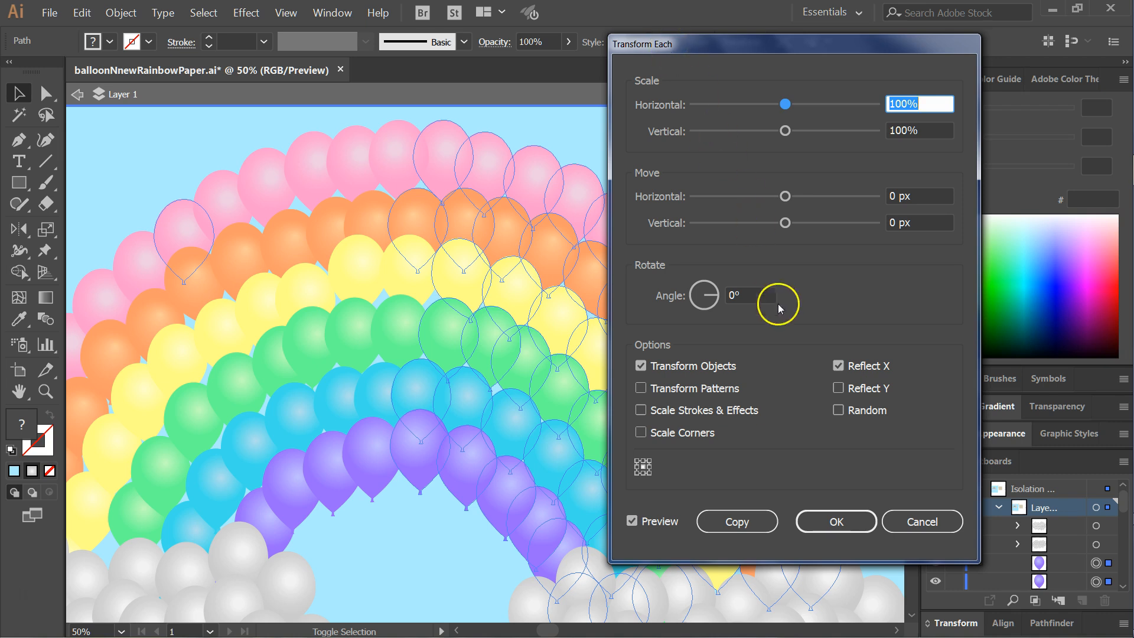
pyautogui.moveTo(749, 381)
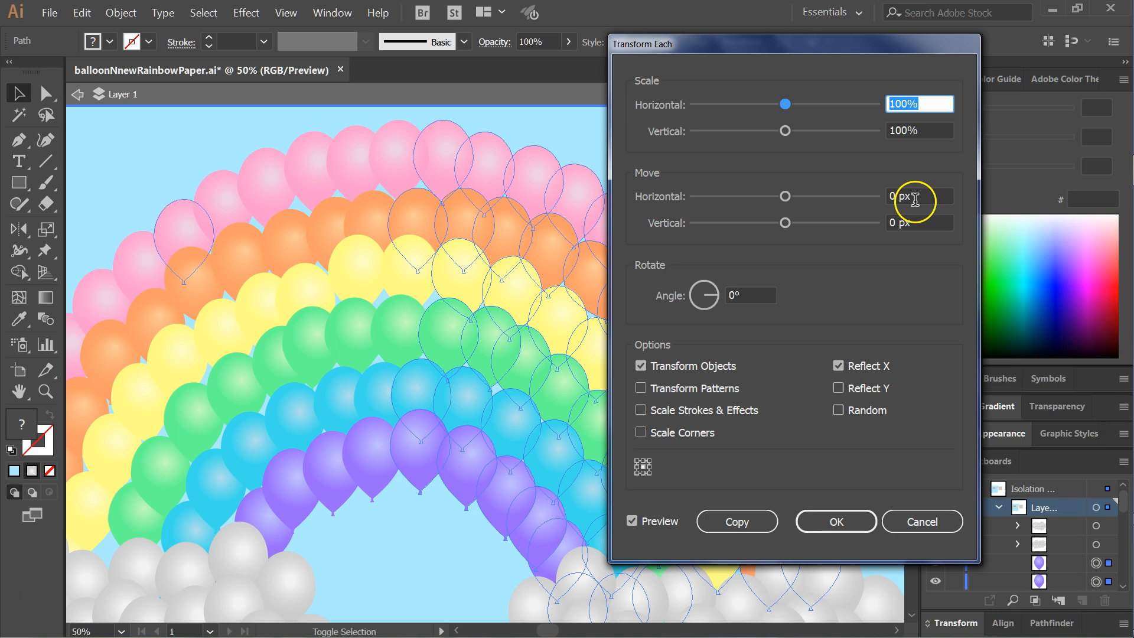
pyautogui.moveTo(919, 178)
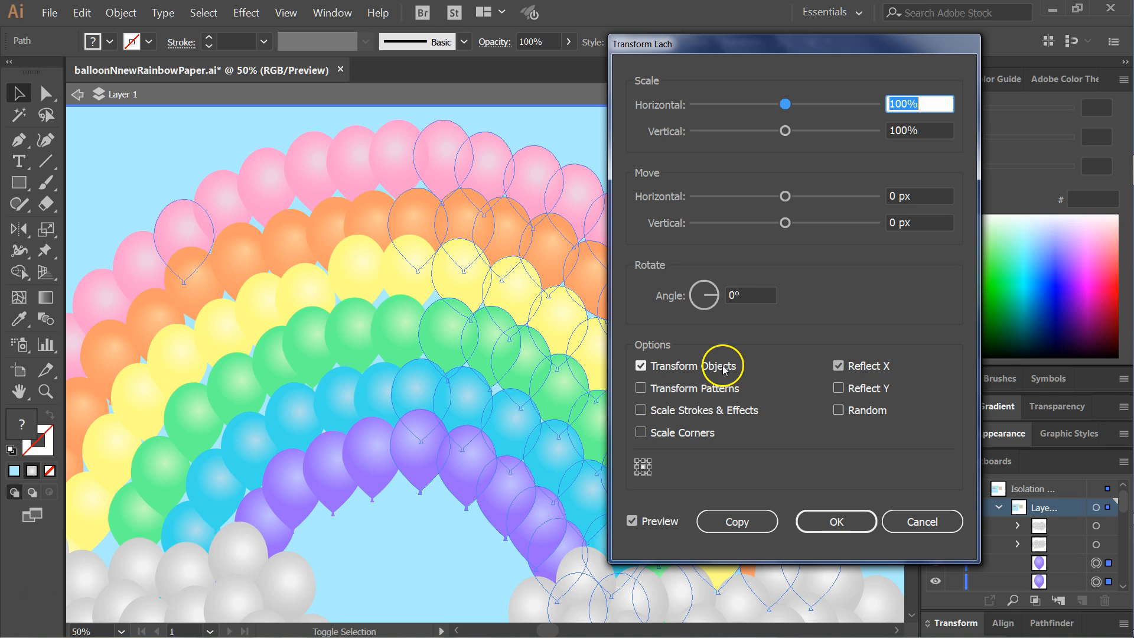
pyautogui.click(839, 365)
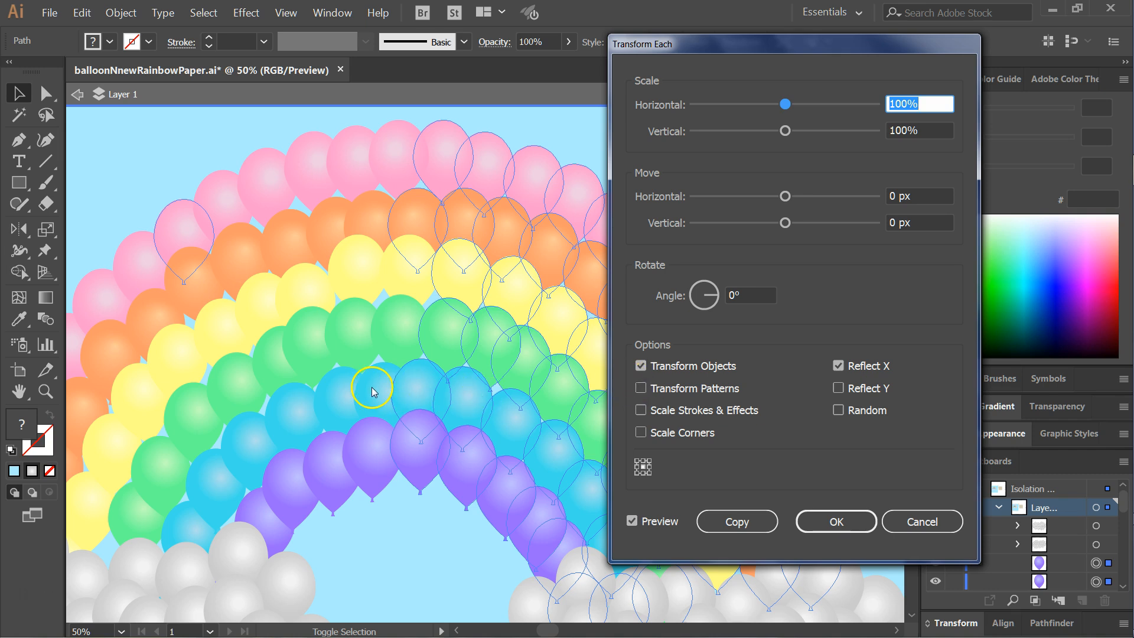
pyautogui.moveTo(759, 499)
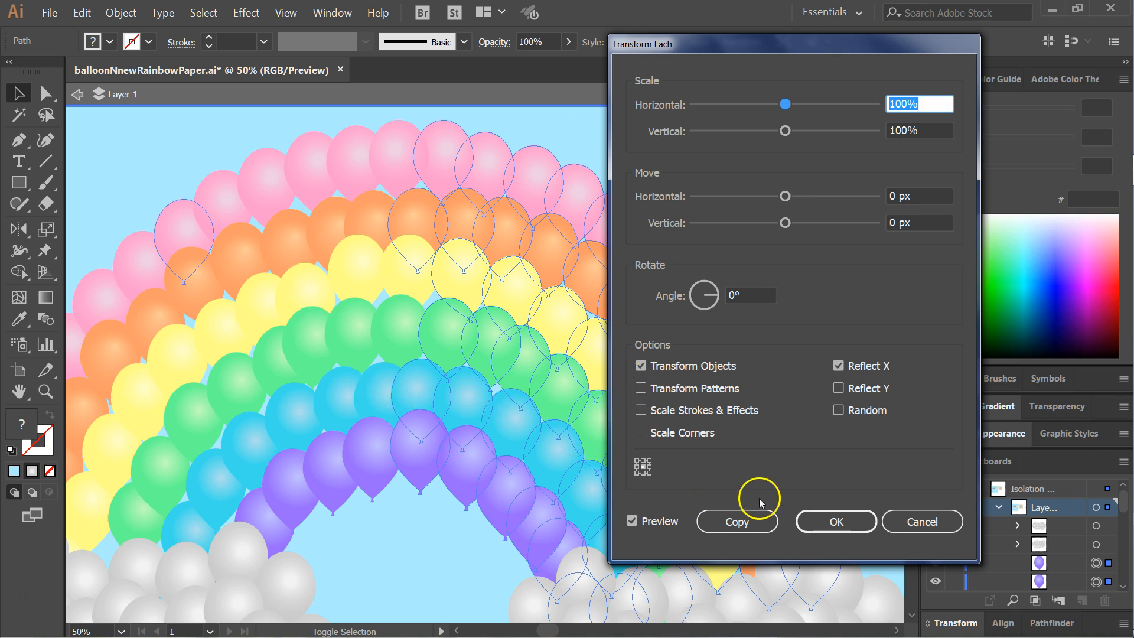
pyautogui.click(630, 521)
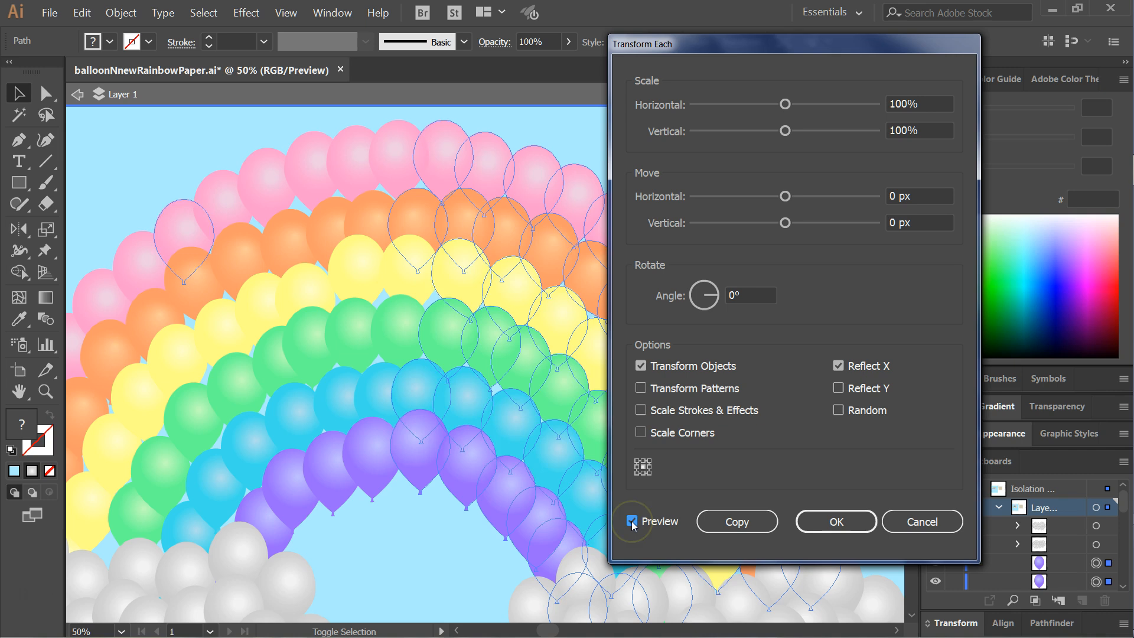
pyautogui.click(632, 520)
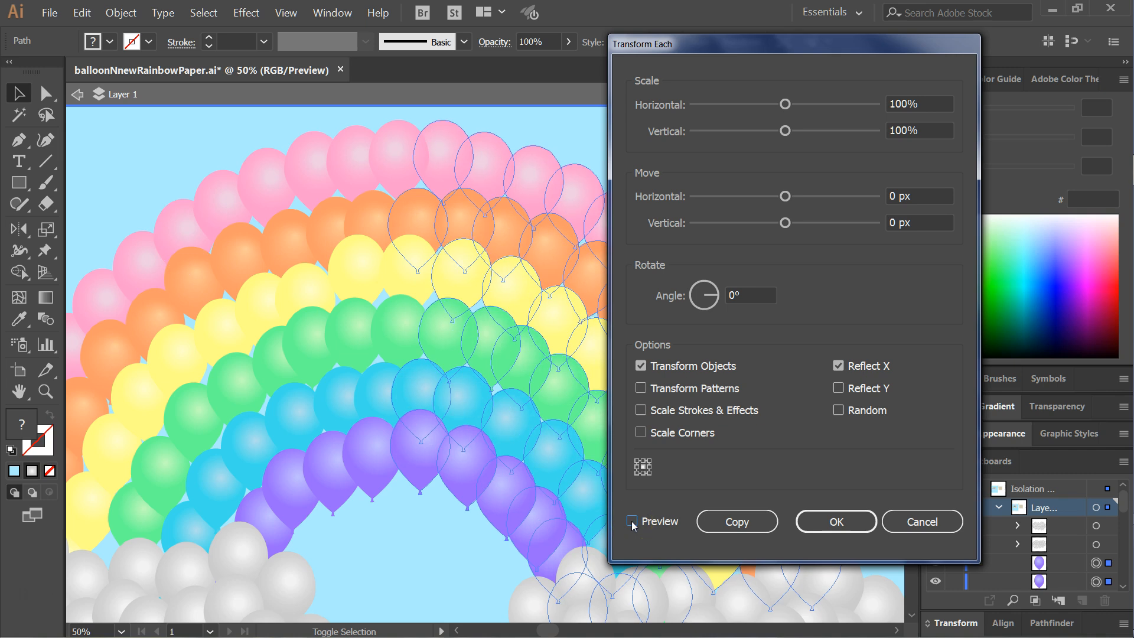
pyautogui.click(632, 521)
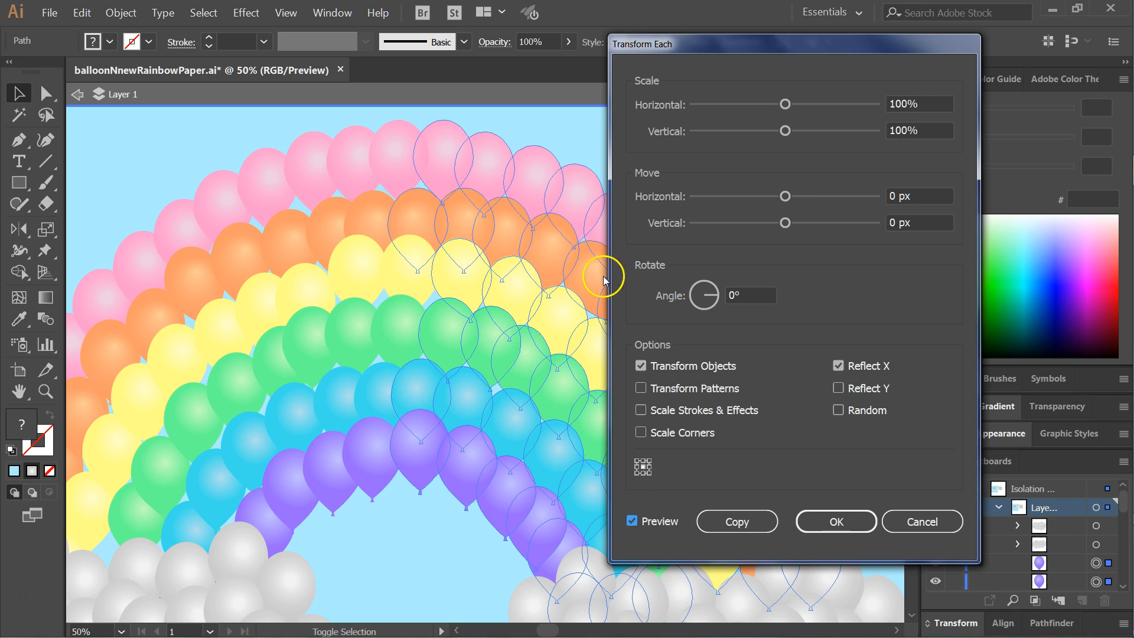
pyautogui.moveTo(582, 202)
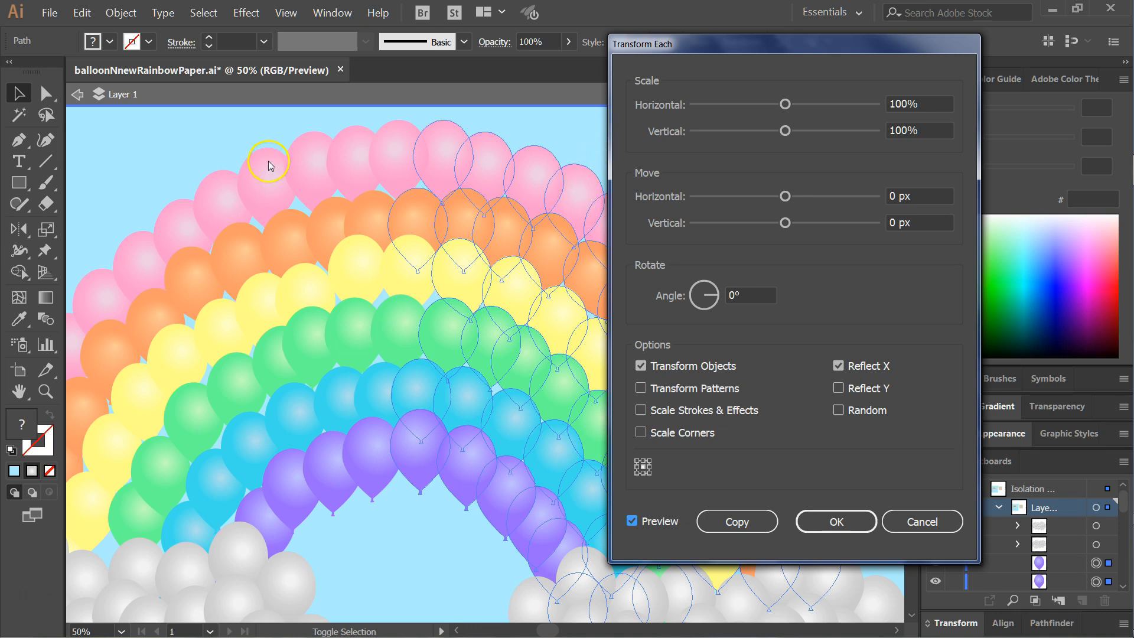
pyautogui.moveTo(495, 503)
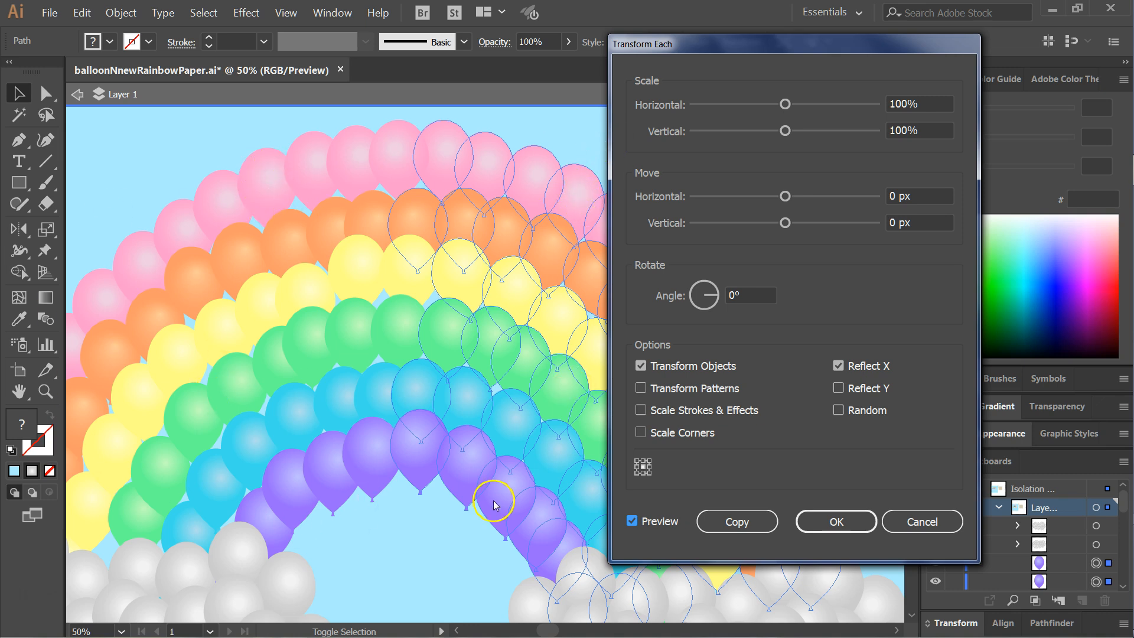
pyautogui.moveTo(726, 495)
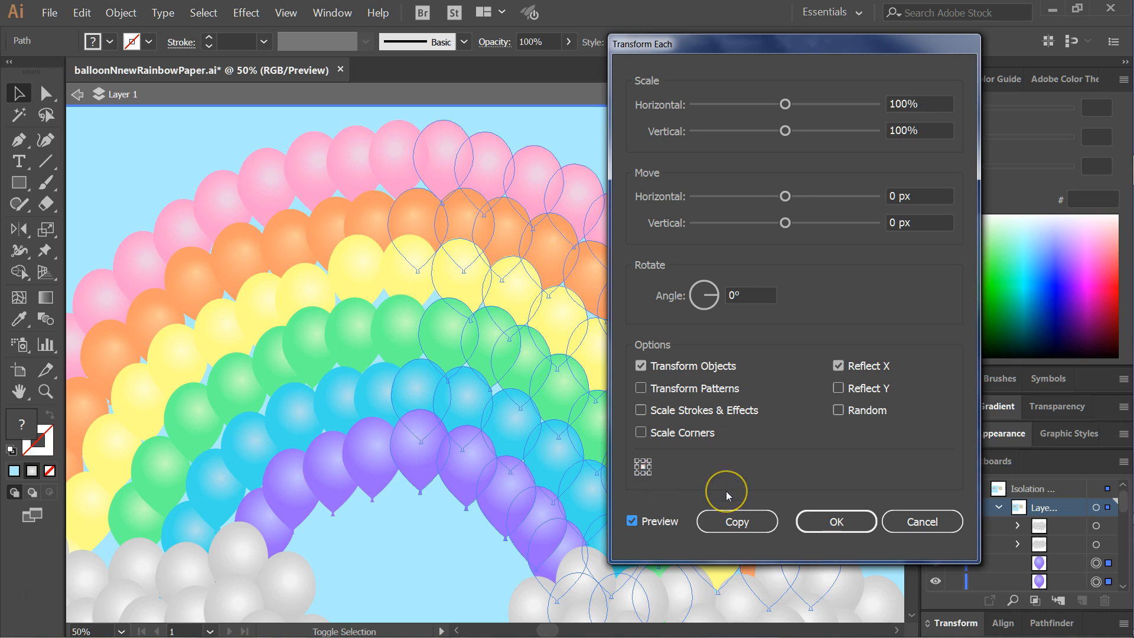